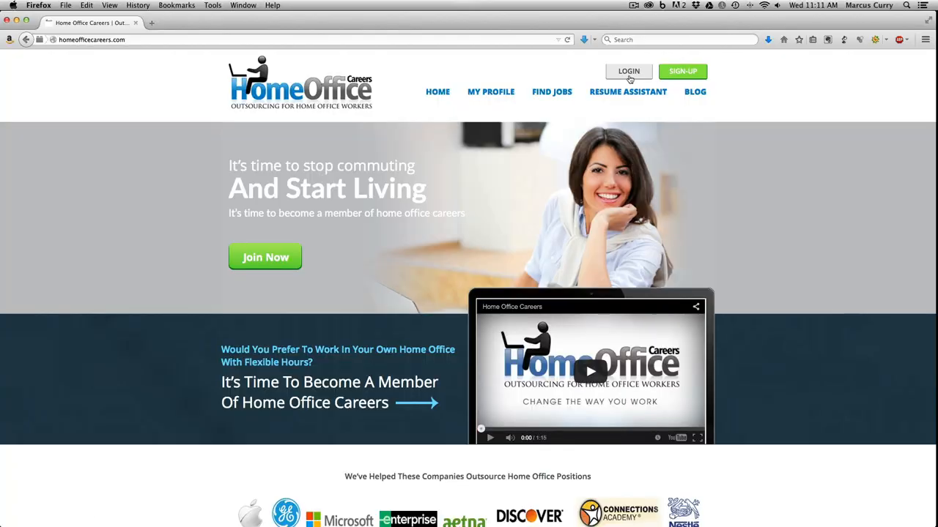
- Log in with the saved username and password to reach the member dashboard
left_click(629, 70)
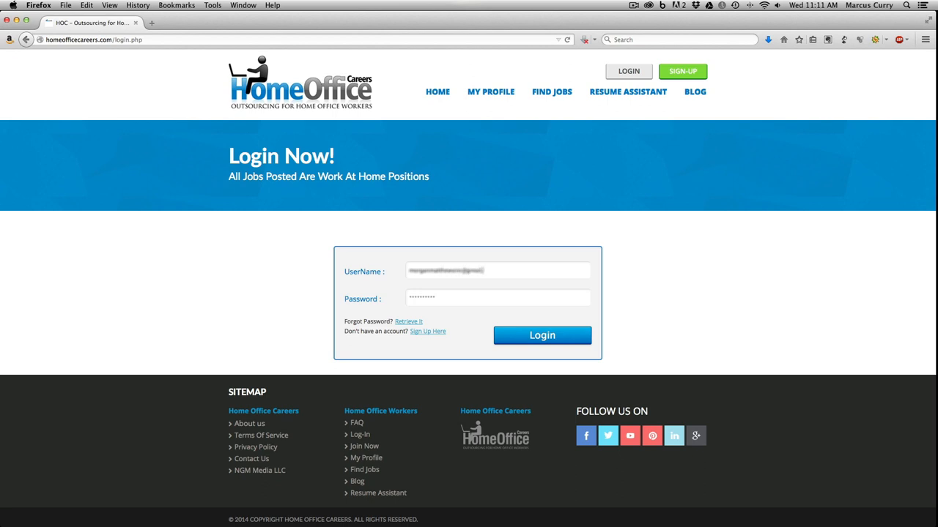
left_click(542, 334)
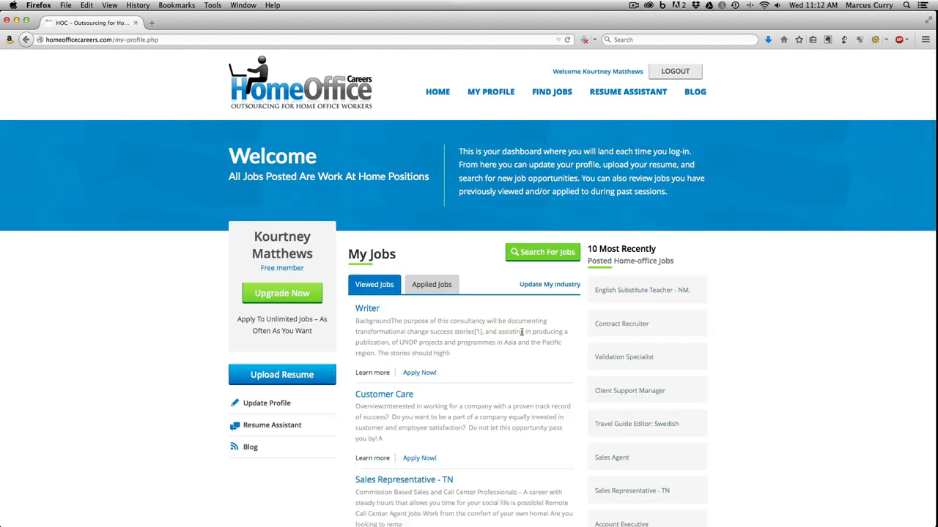
mouse_move(771, 351)
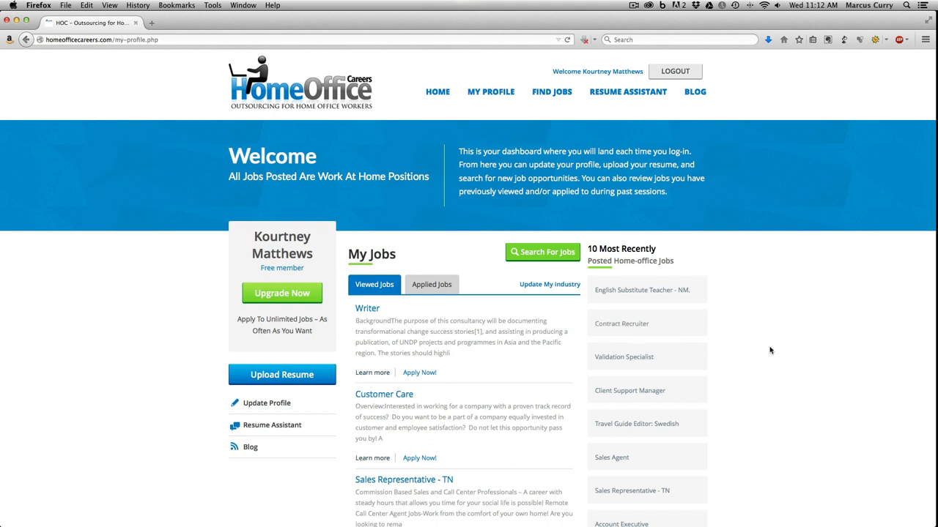
mouse_move(395, 469)
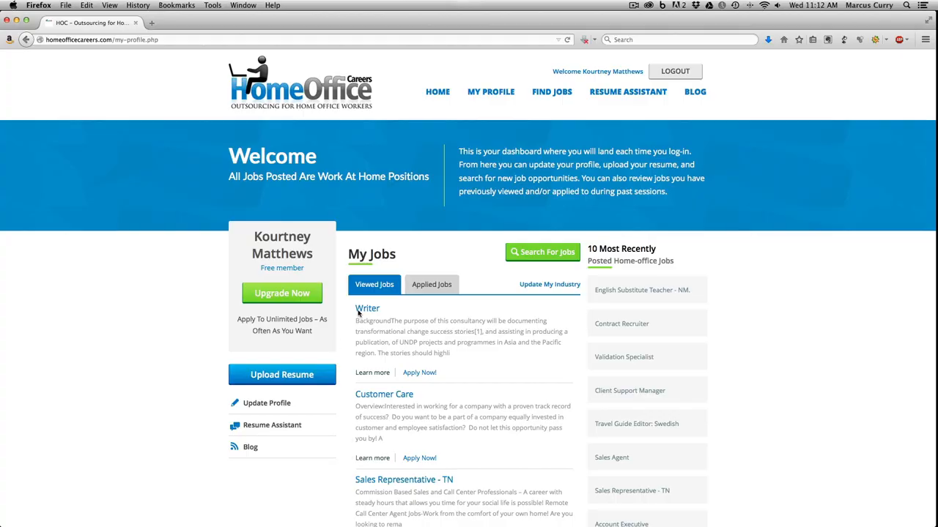
- Go from the dashboard to the Find Jobs search page via the top navigation
scroll("down", 3)
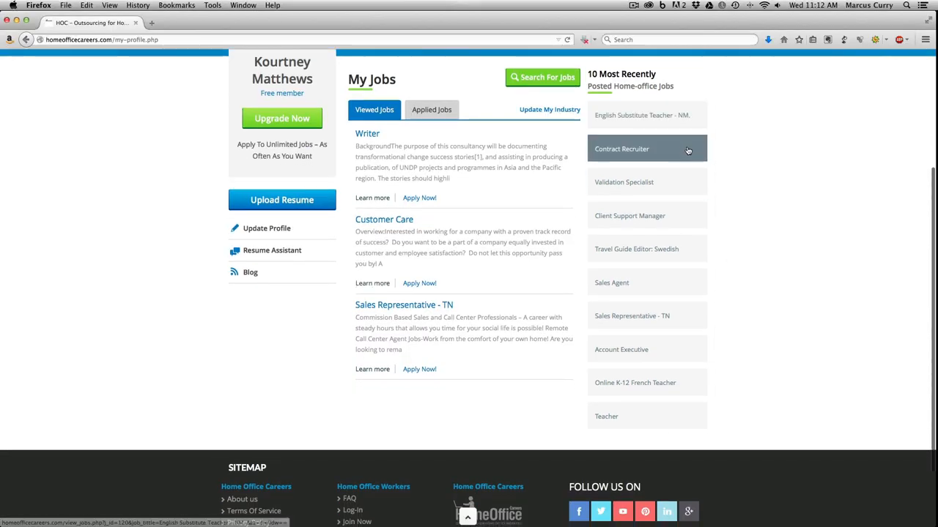
mouse_move(714, 293)
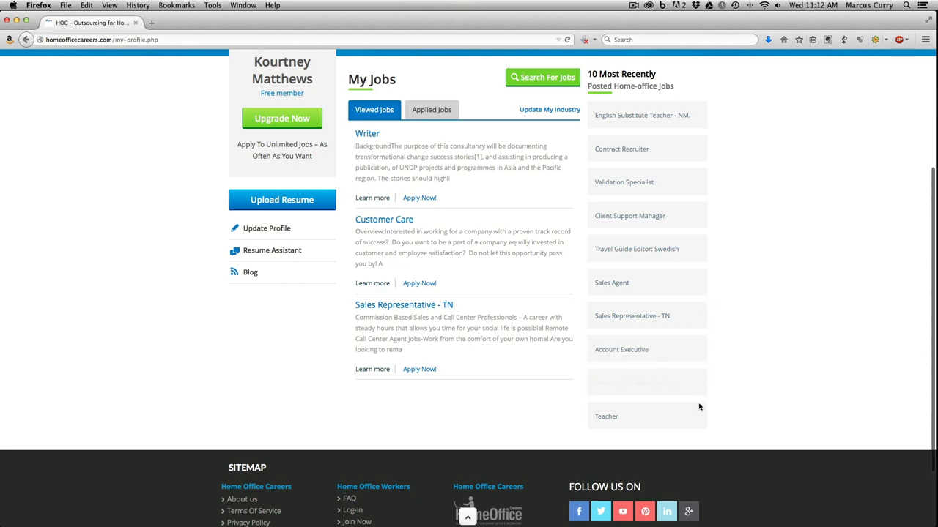
scroll("up", 3)
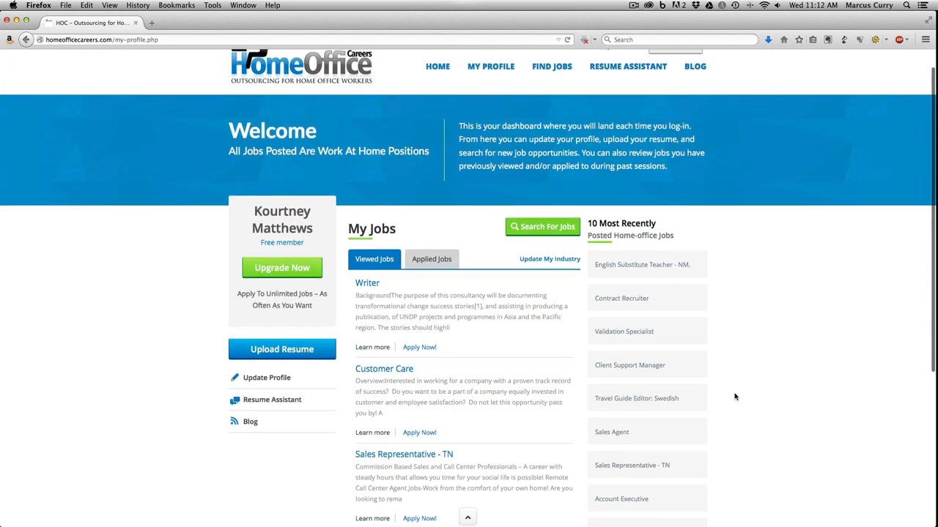
left_click(542, 226)
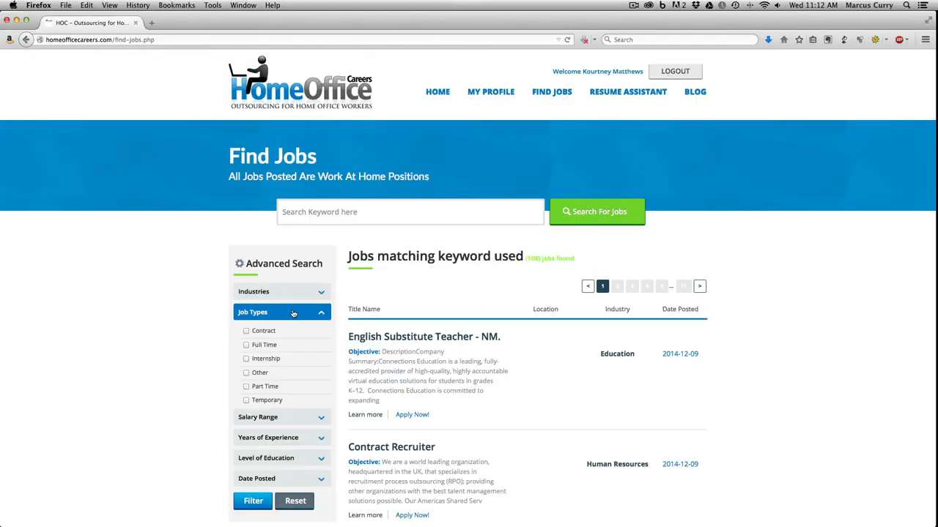
- Filter the job listings to the Customer Support industry, leaving 23 matching jobs
left_click(282, 290)
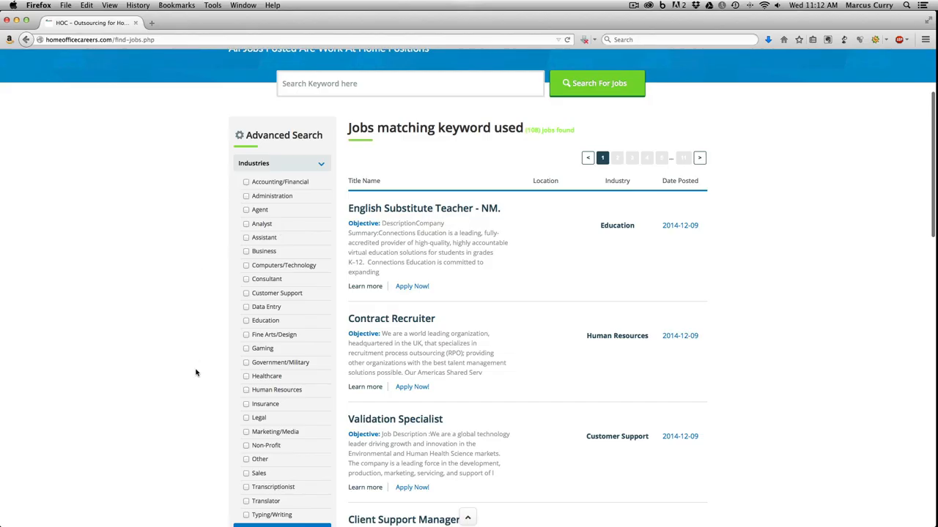
scroll("up", 3)
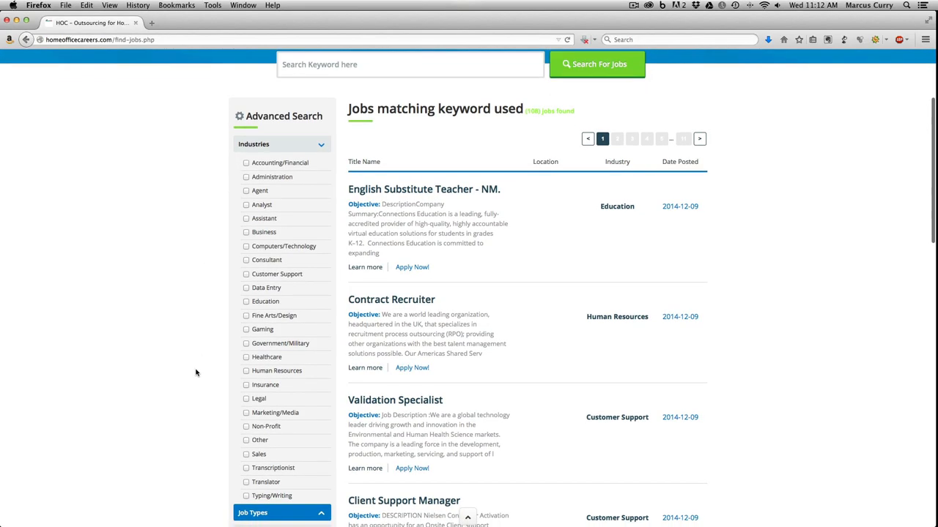
mouse_move(225, 353)
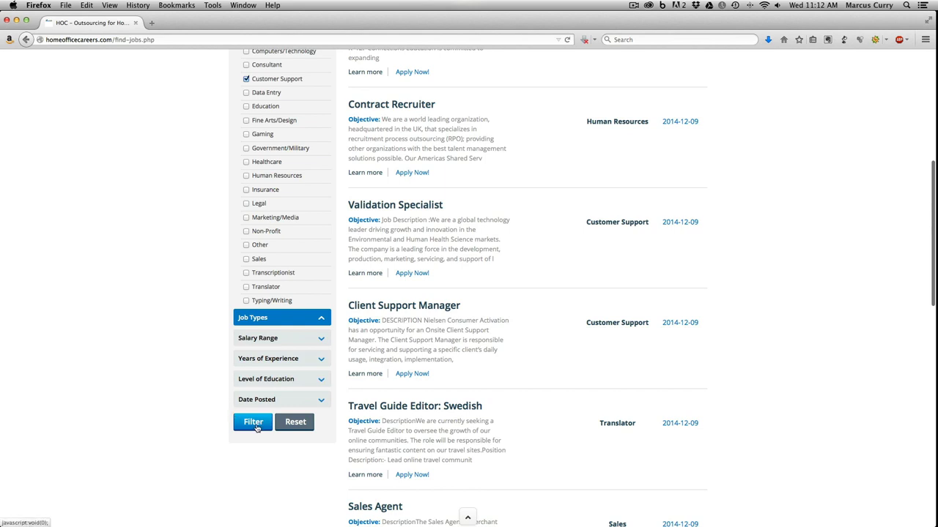
left_click(252, 422)
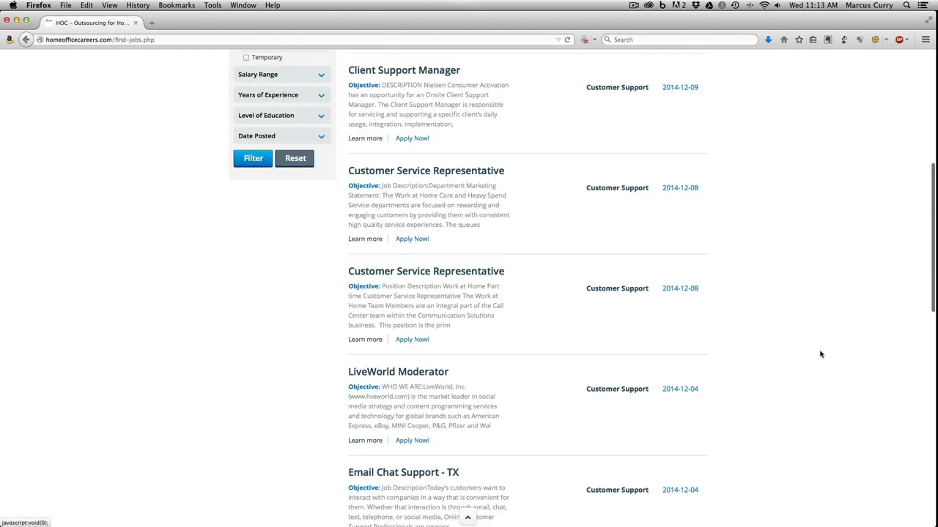
scroll("up", 3)
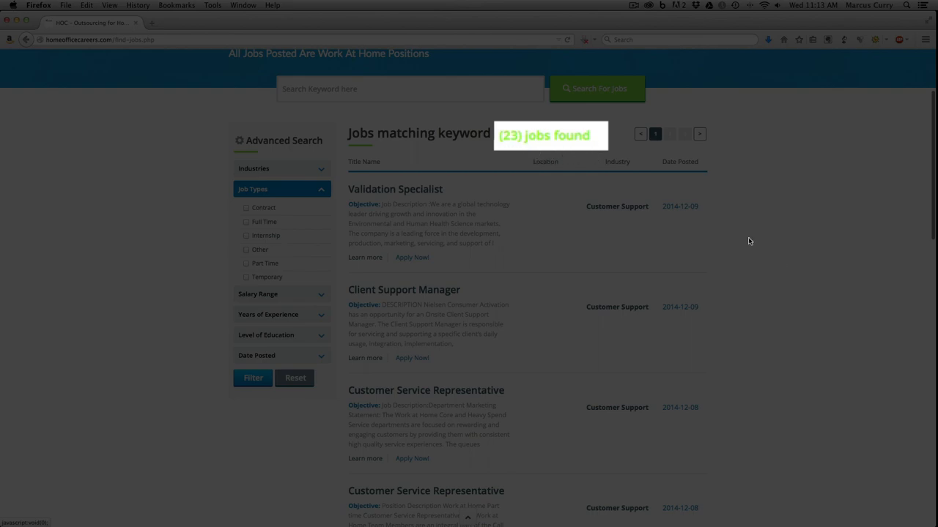
scroll("up", 3)
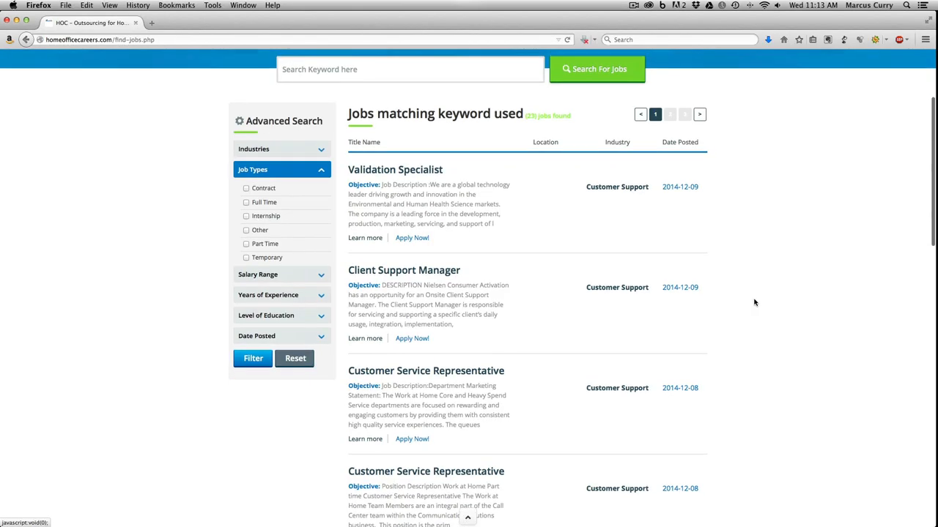
scroll("down", 3)
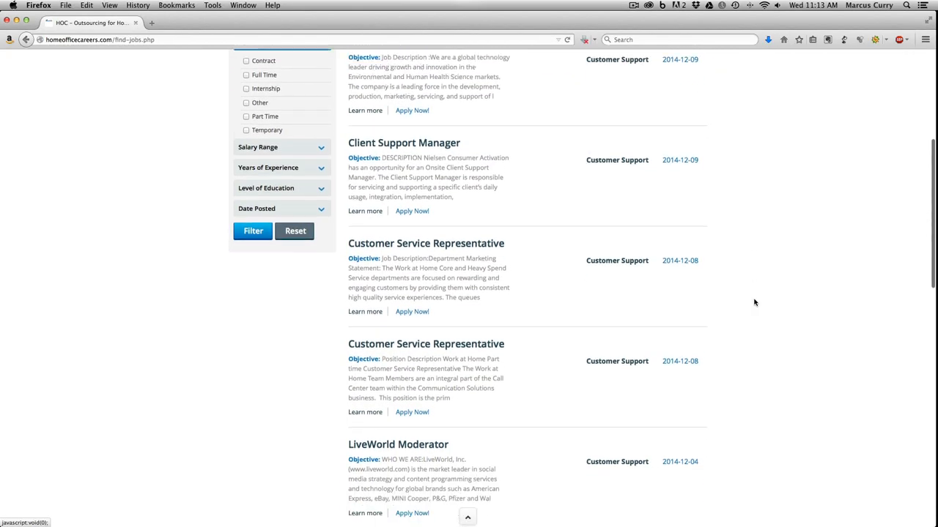
scroll("down", 3)
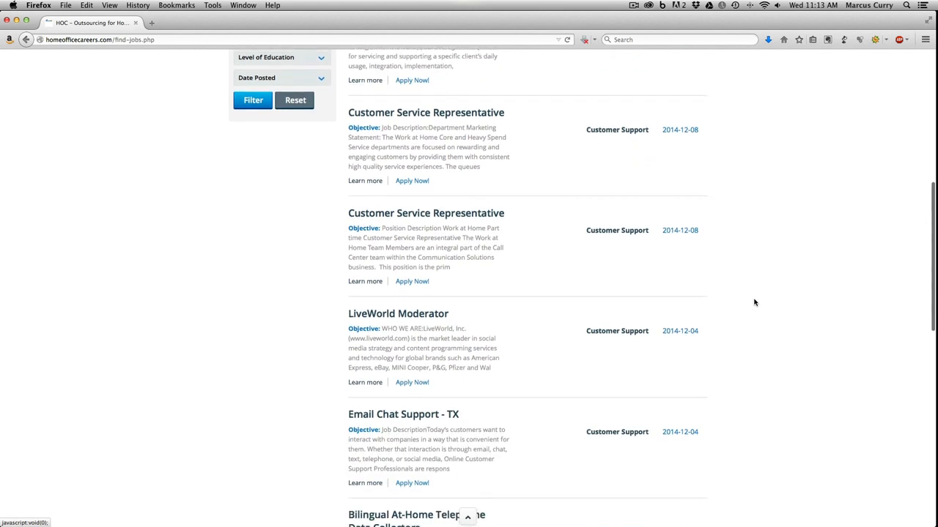
scroll("down", 3)
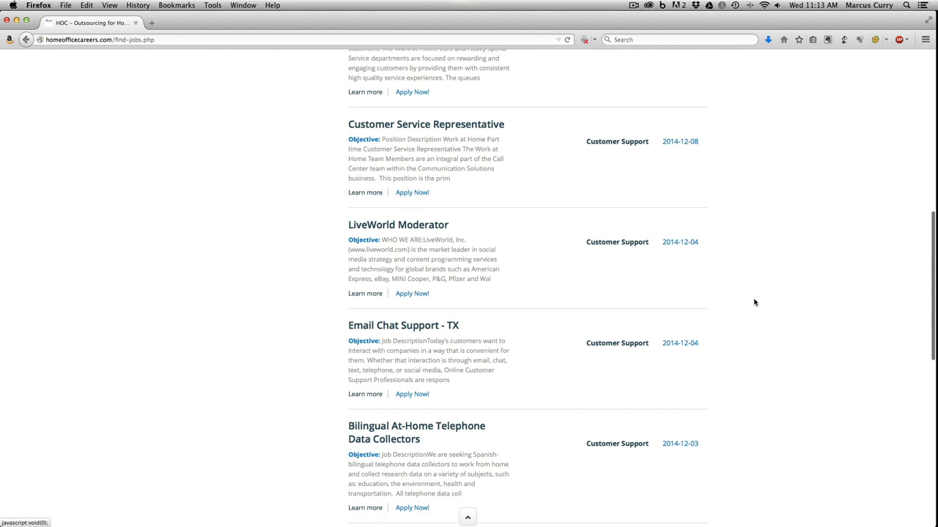
scroll("down", 3)
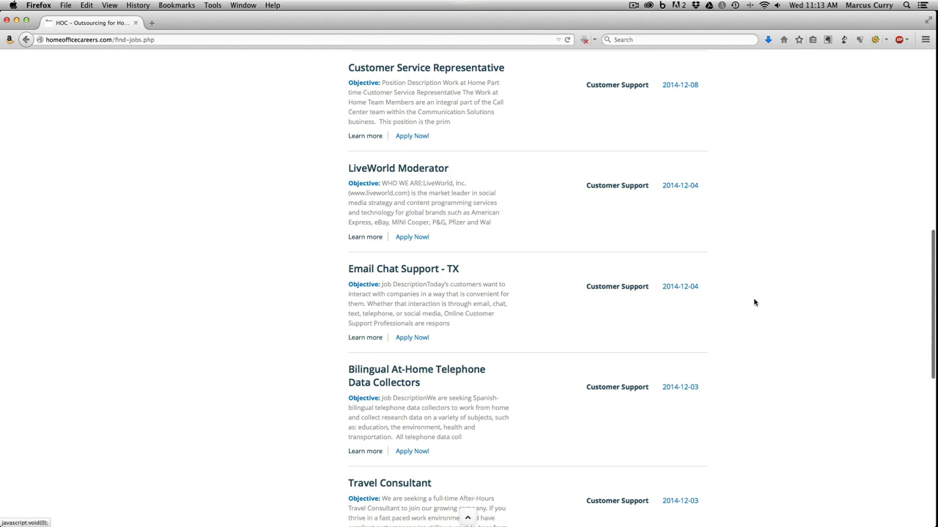
scroll("down", 3)
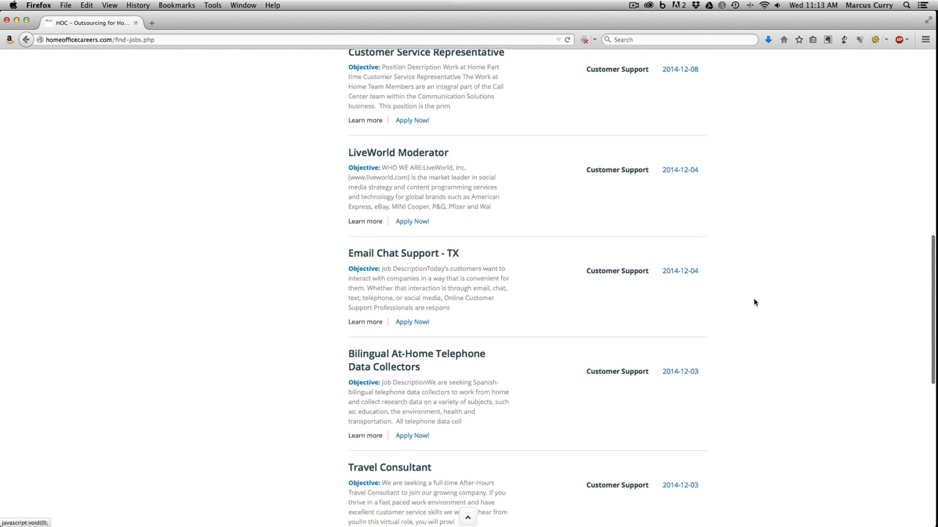
left_click(398, 152)
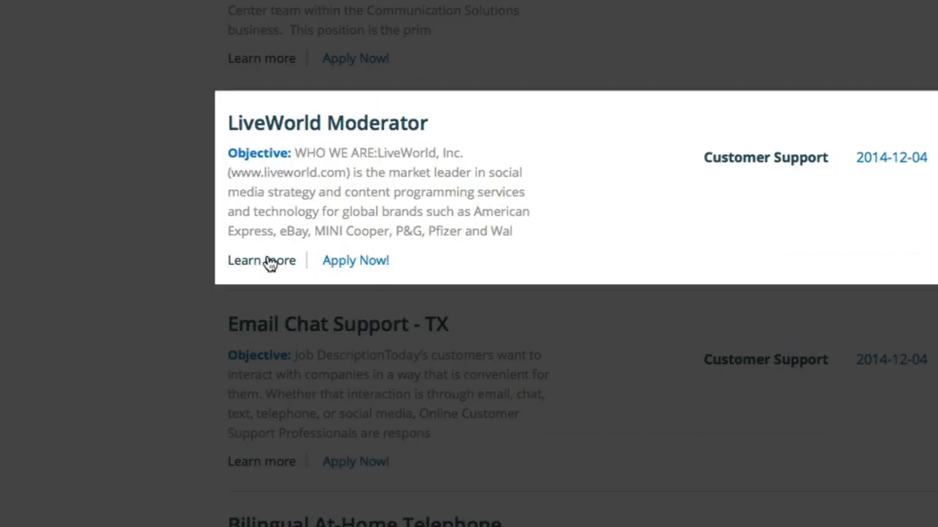
left_click(260, 260)
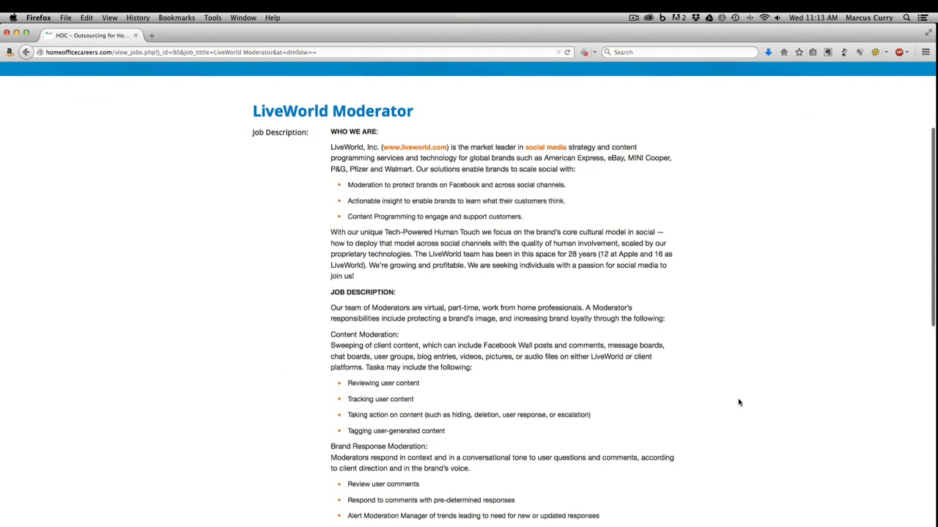
- Apply for the LiveWorld Moderator job, bringing up the membership upgrade notice
scroll("down", 3)
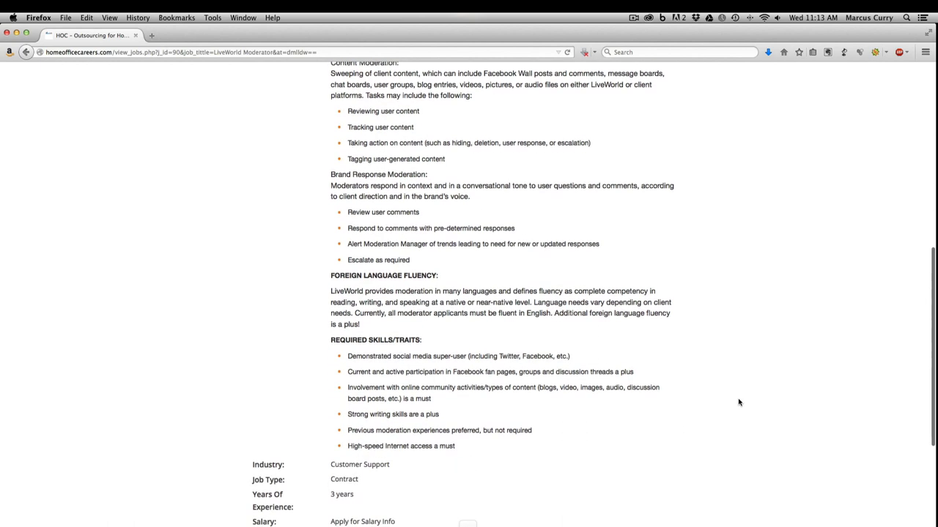
scroll("down", 3)
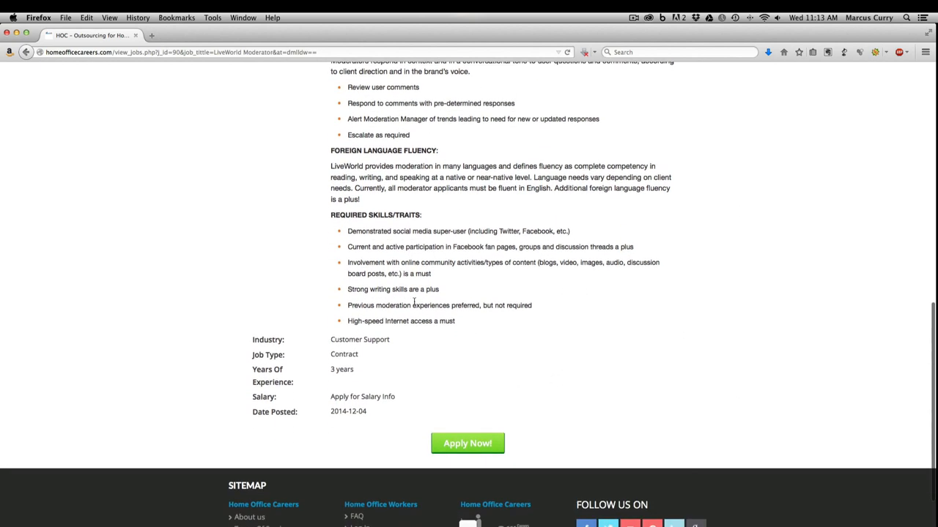
mouse_move(314, 285)
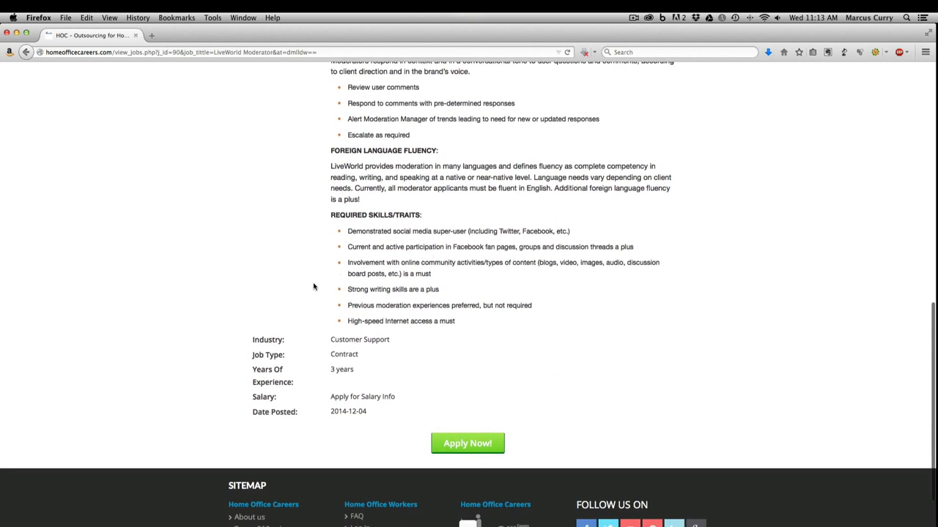
mouse_move(401, 335)
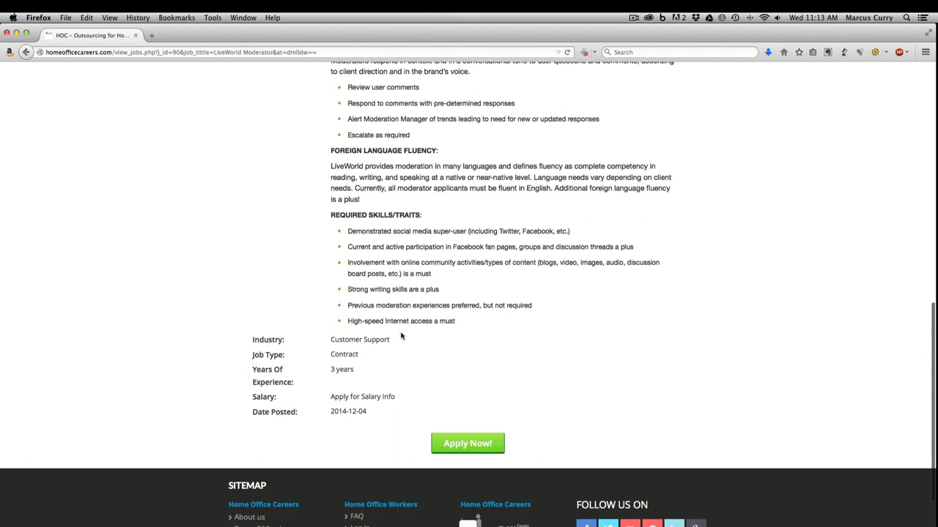
mouse_move(352, 460)
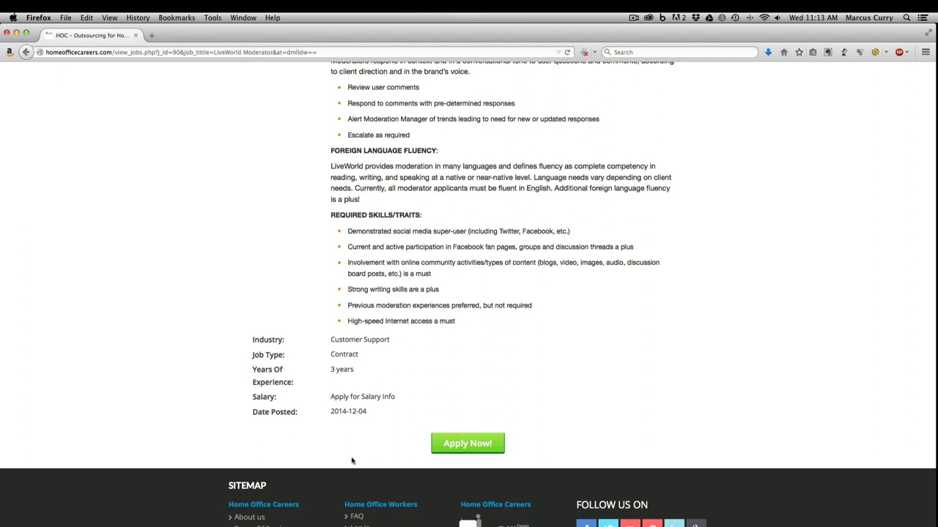
left_click(468, 443)
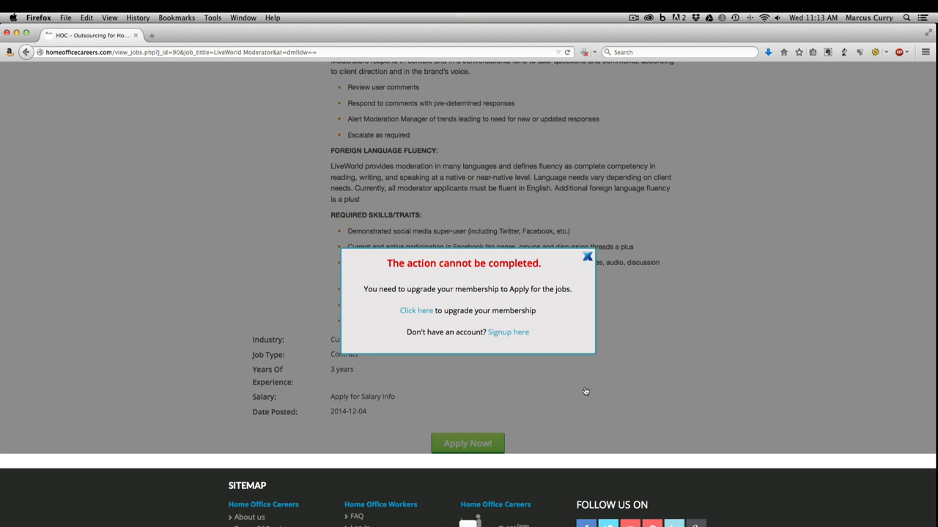
mouse_move(586, 256)
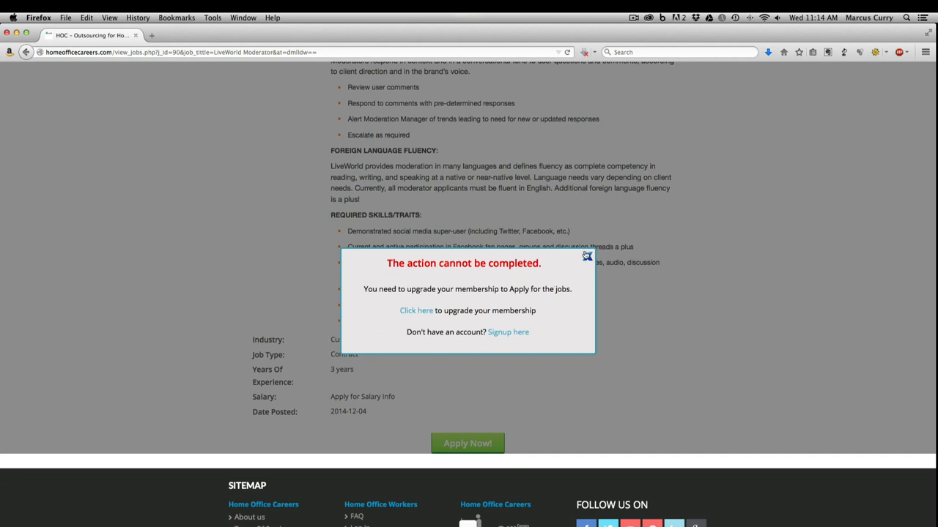